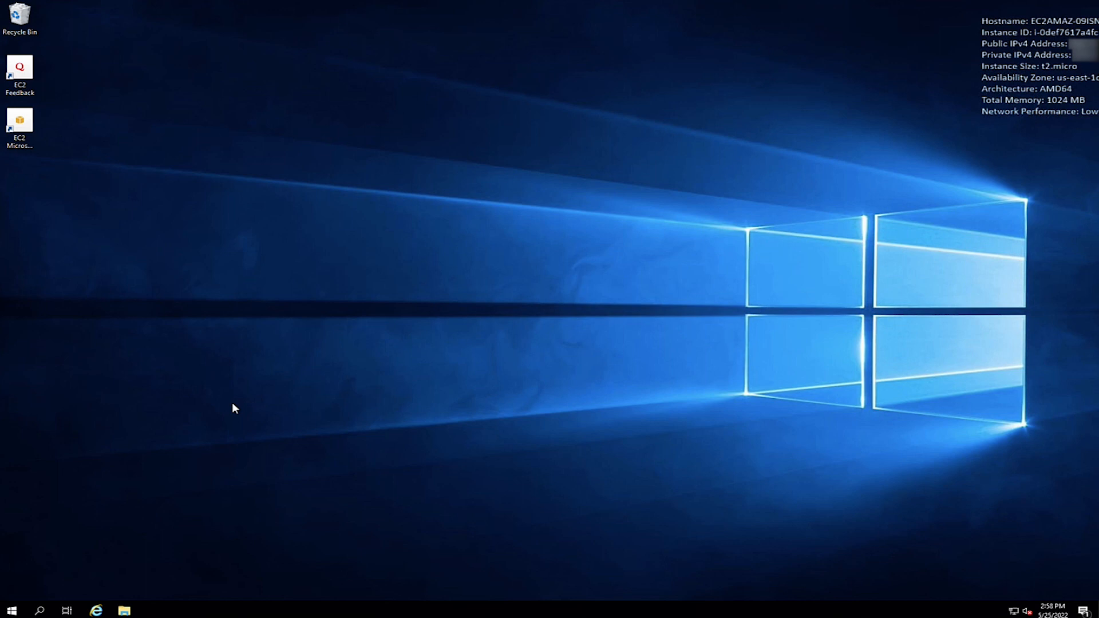
mouse_move(100, 531)
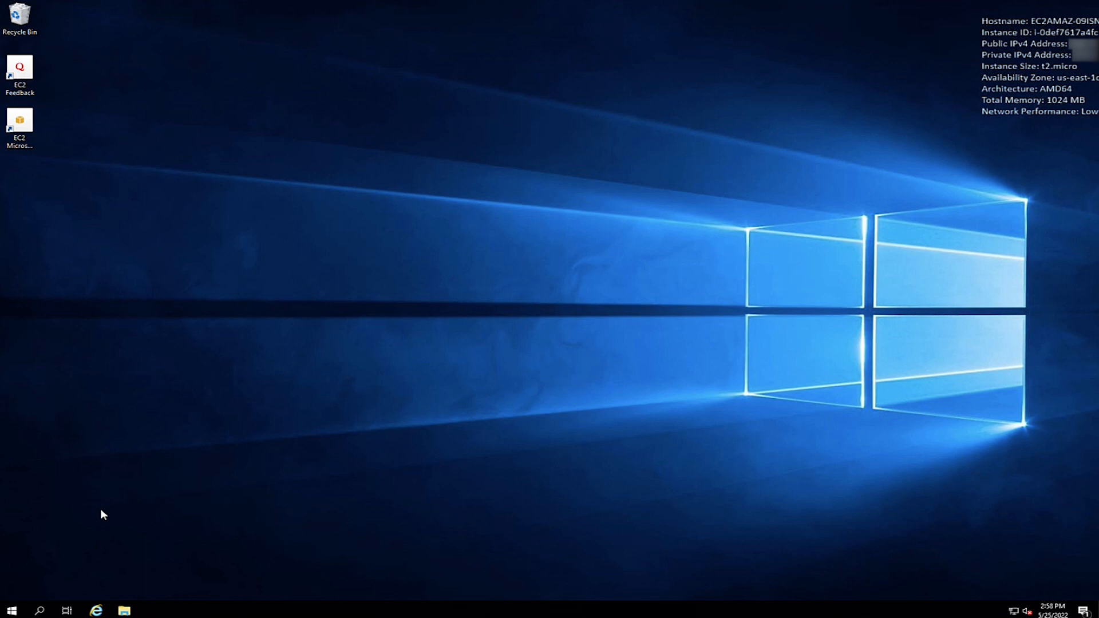
mouse_move(11, 609)
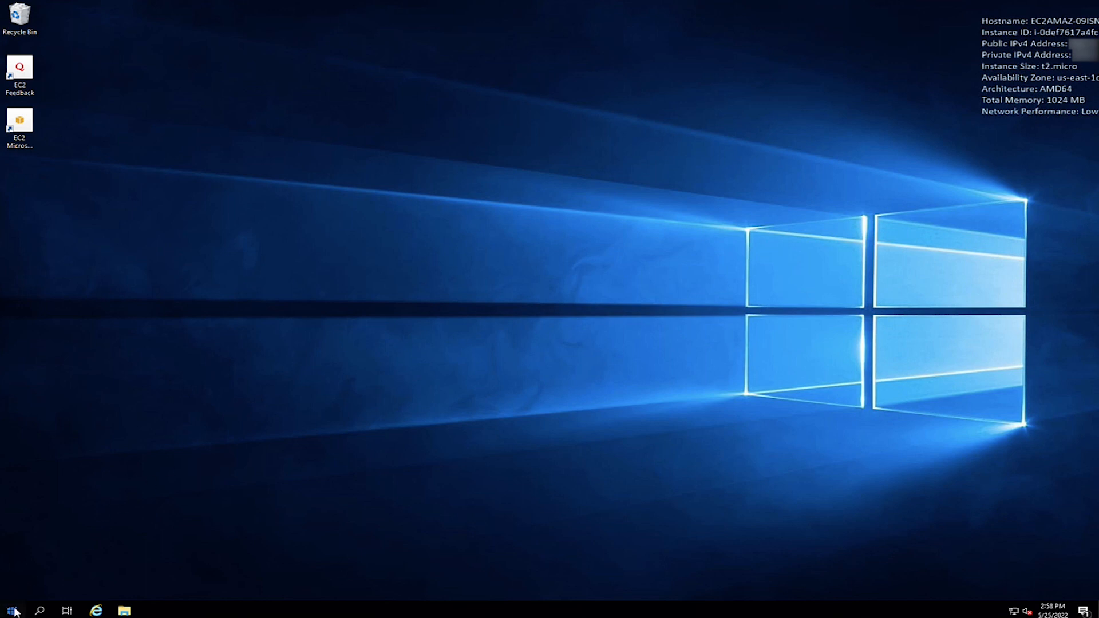
Launch the Windows Administrative Tools folder from the Start menu
left_click(9, 609)
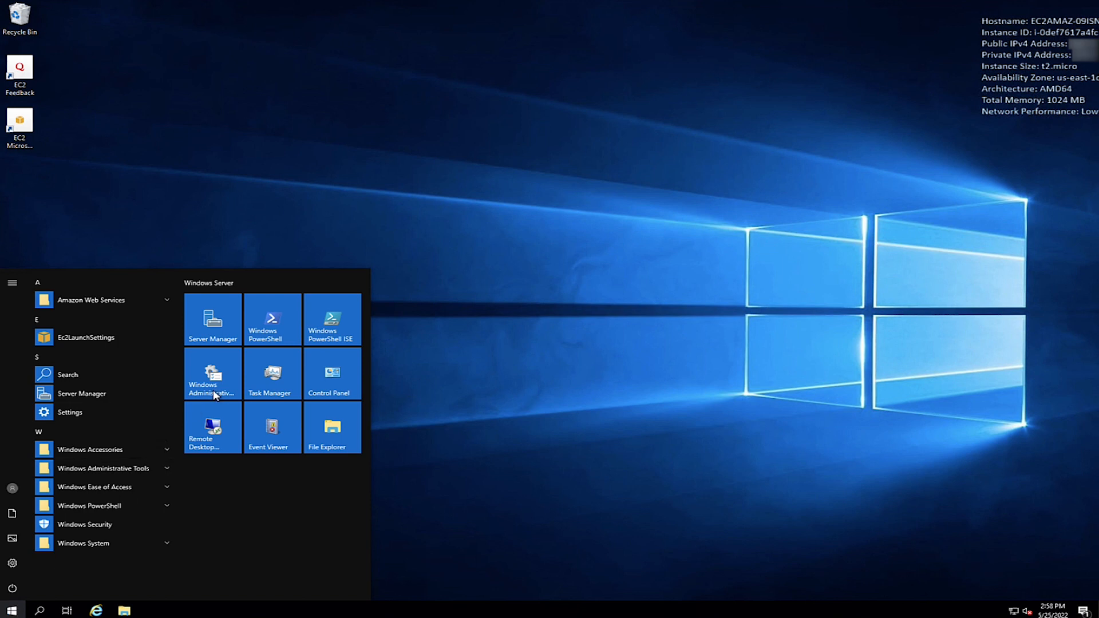
left_click(213, 373)
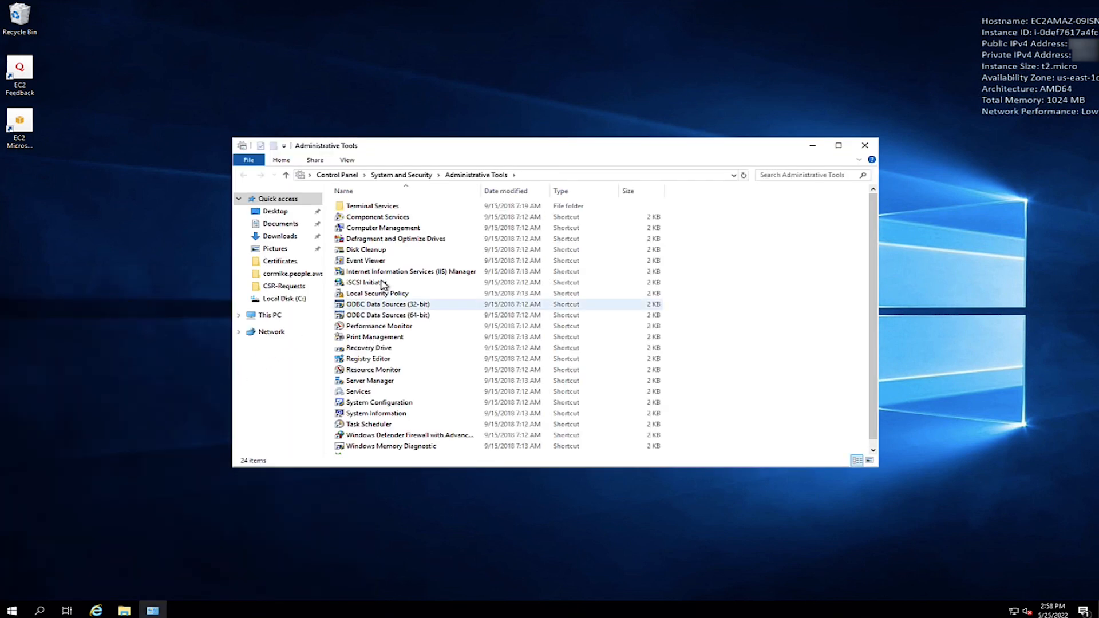
Launch IIS Manager, select the local server and show its Server Certificates page
double_click(410, 271)
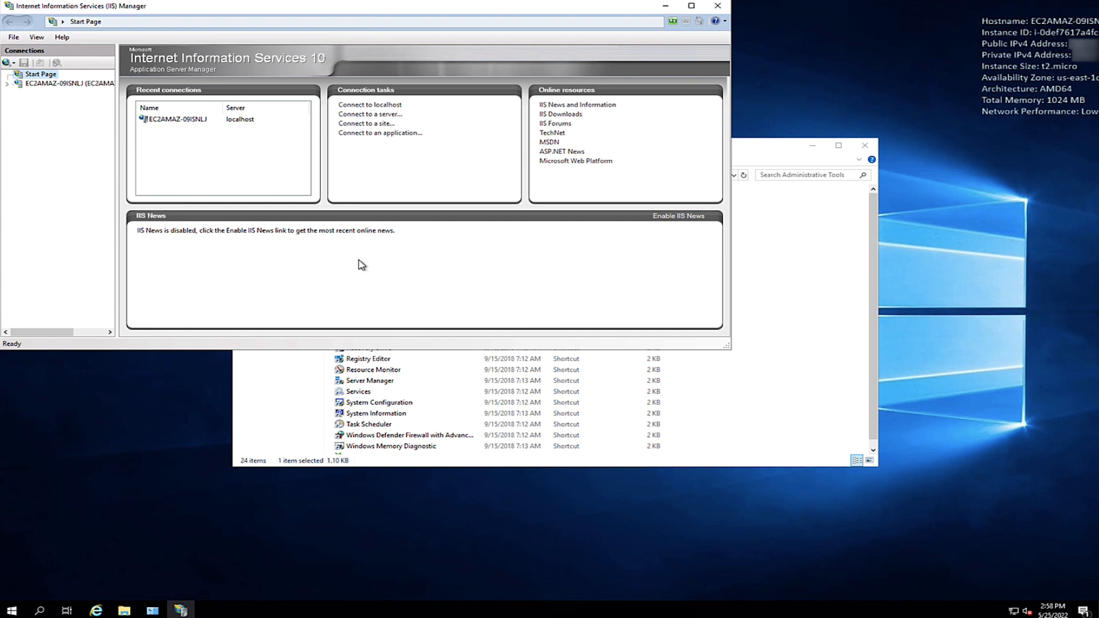
mouse_move(85, 103)
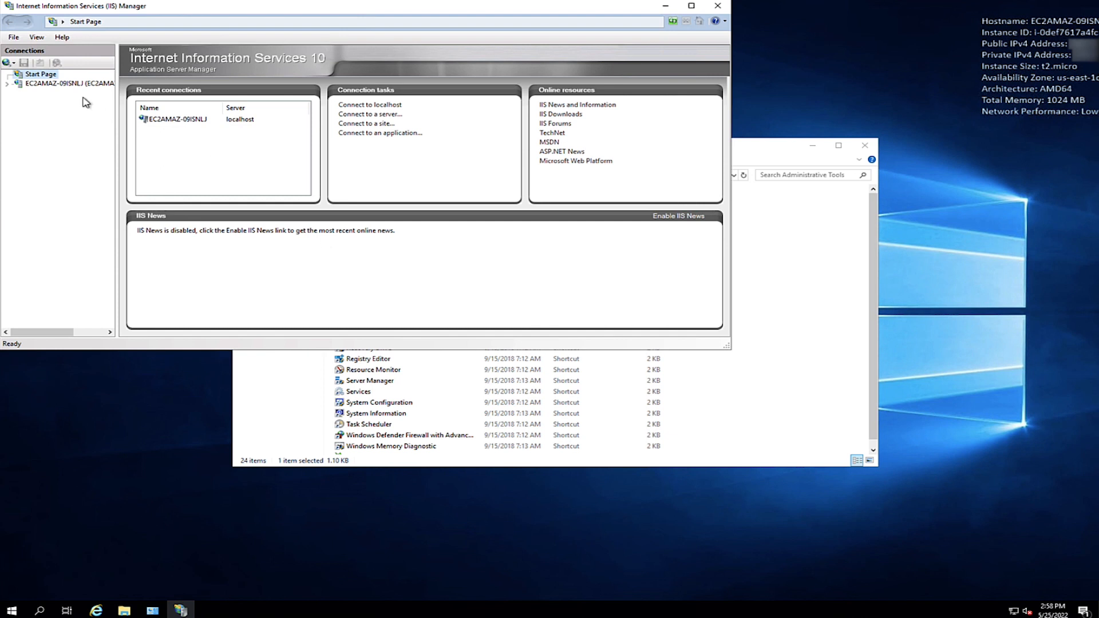
left_click(66, 82)
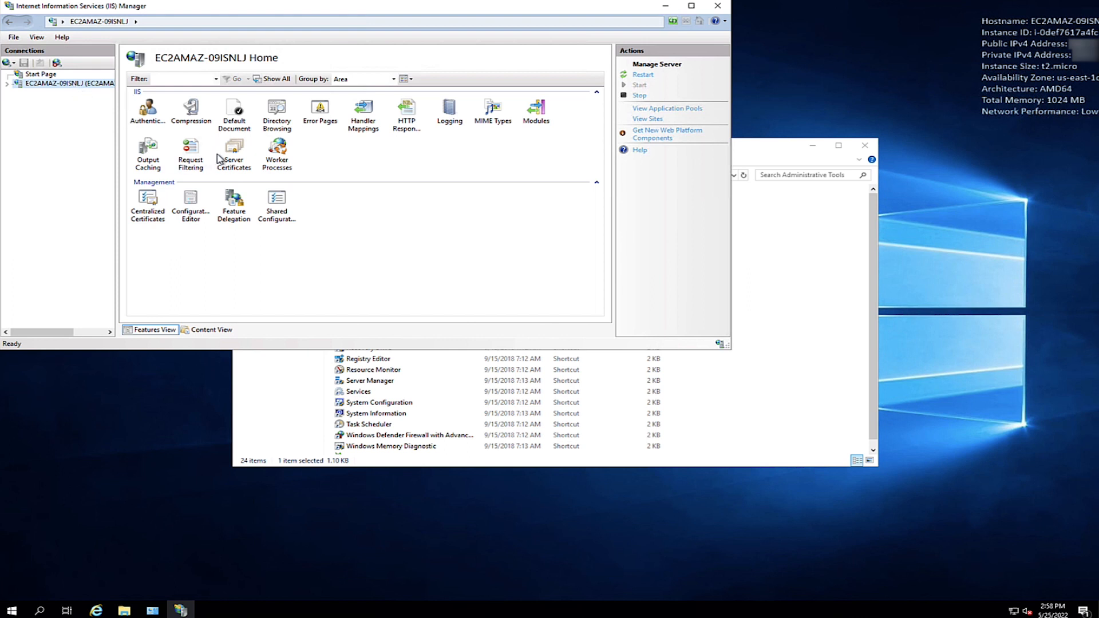
double_click(233, 148)
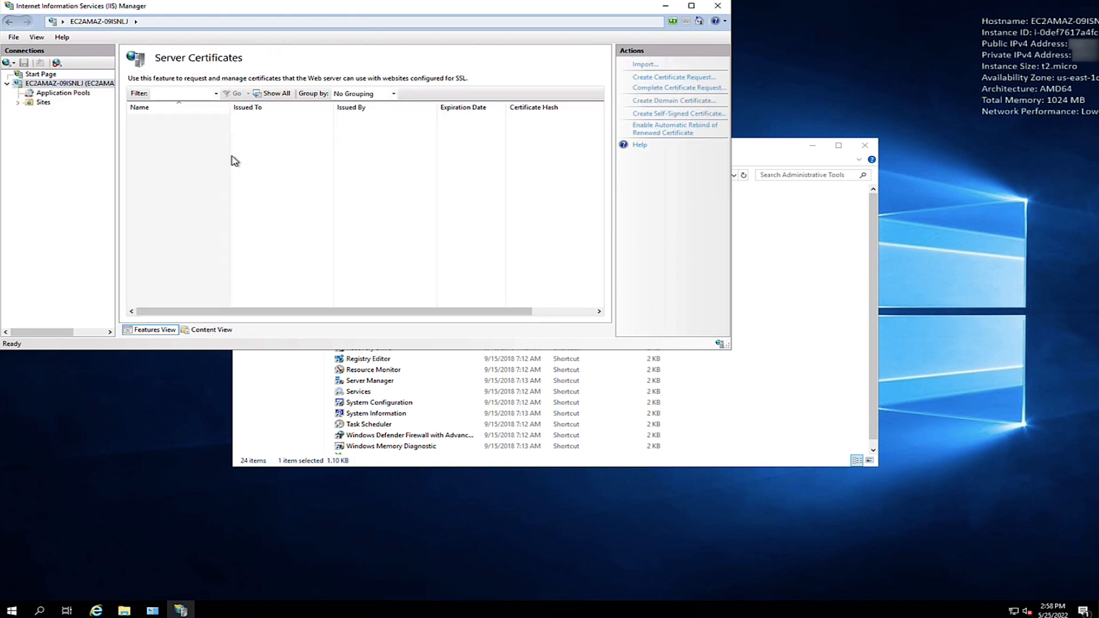
mouse_move(612, 87)
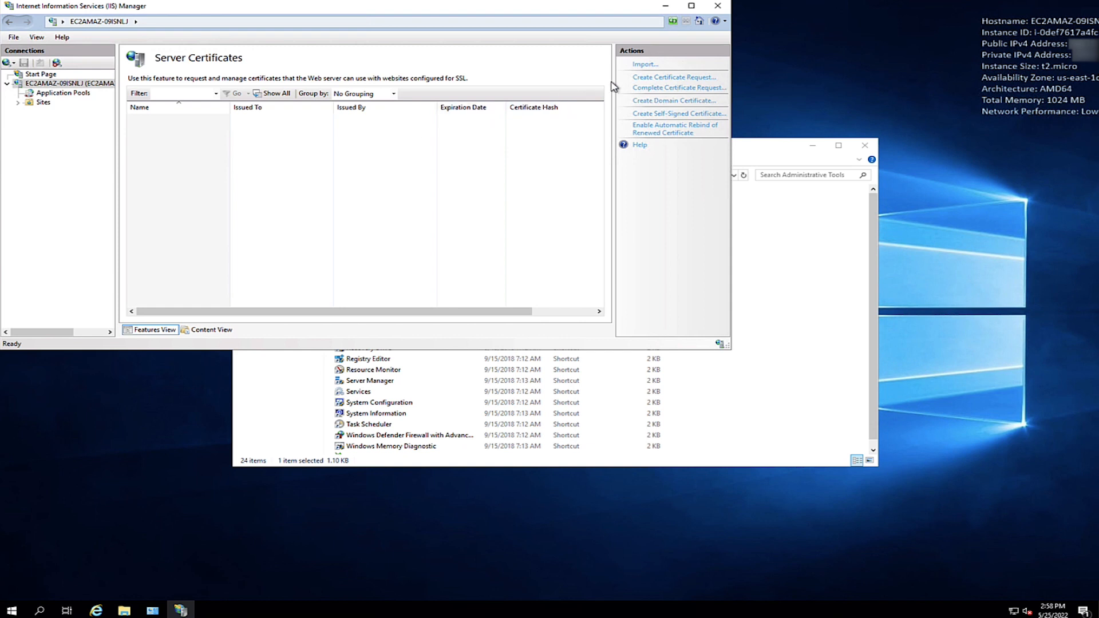
Start a certificate request with common name people.aws.dev, organization AWS, unit IT and location details
left_click(673, 76)
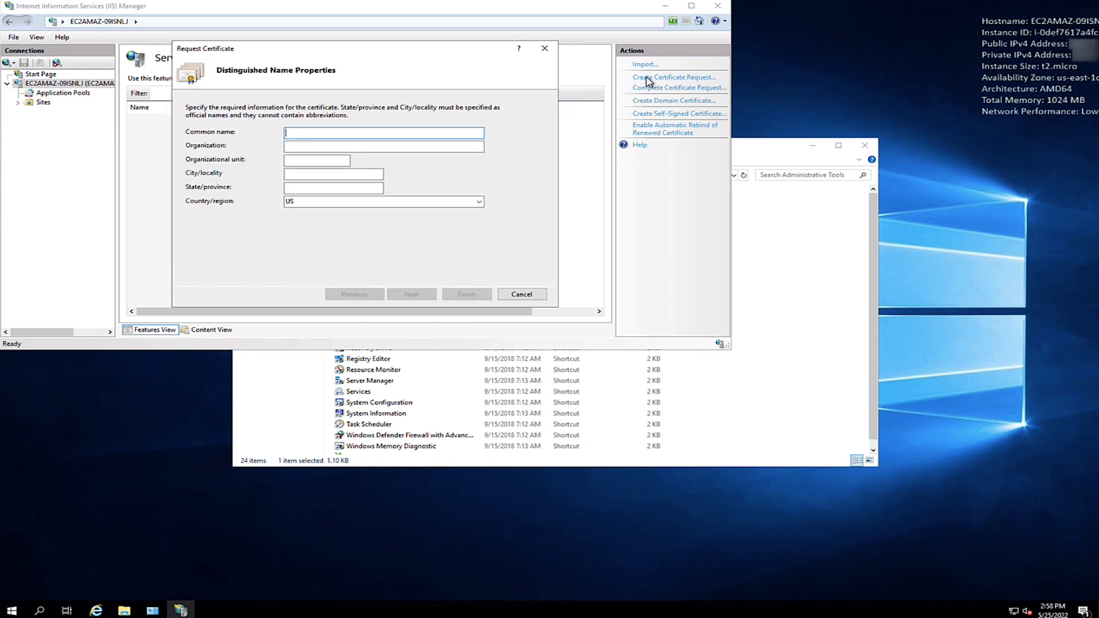
mouse_move(659, 86)
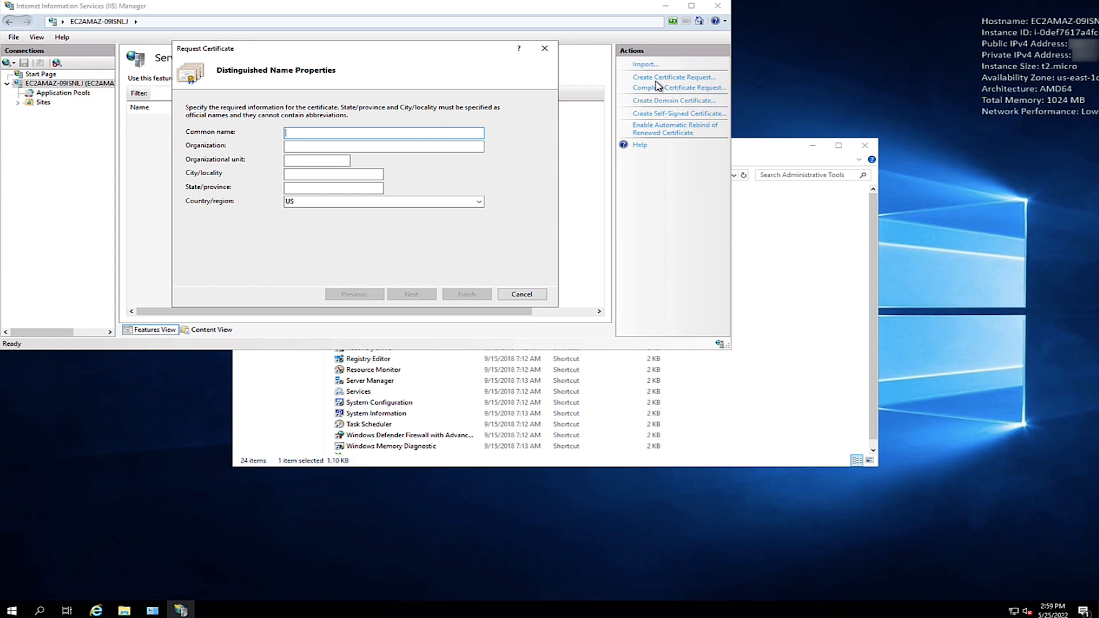
type("people.aws.dev")
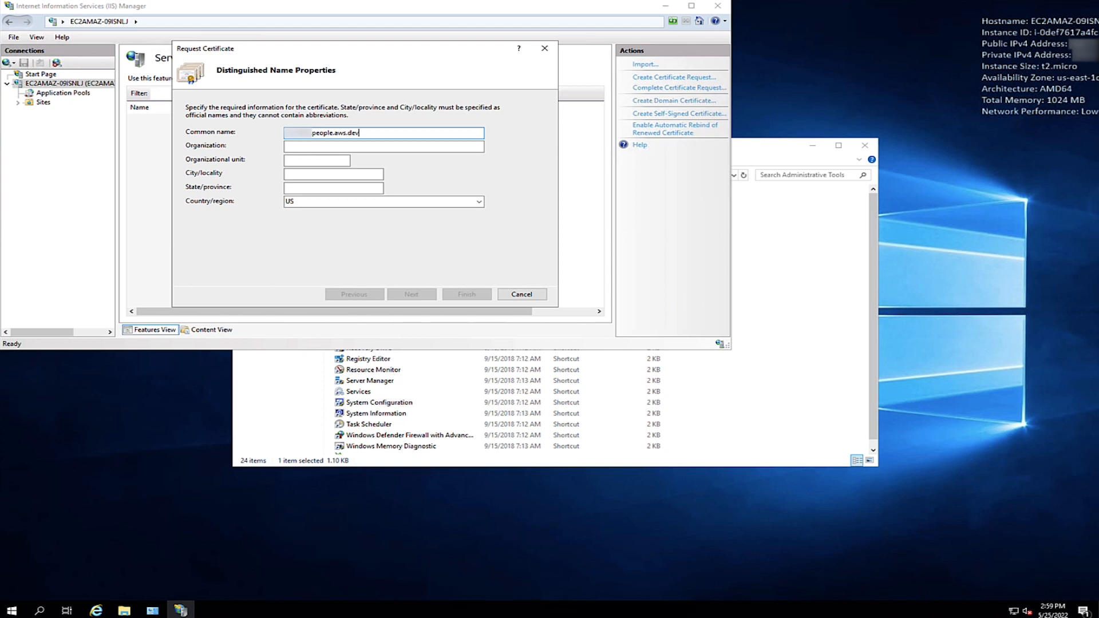
left_click(382, 146)
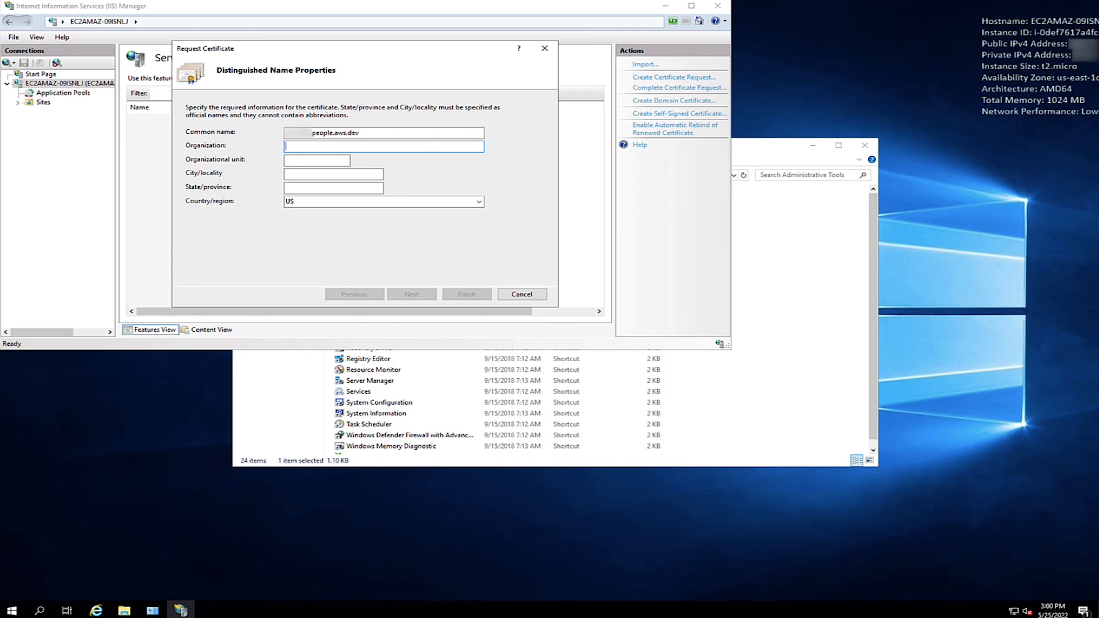
type("AWS")
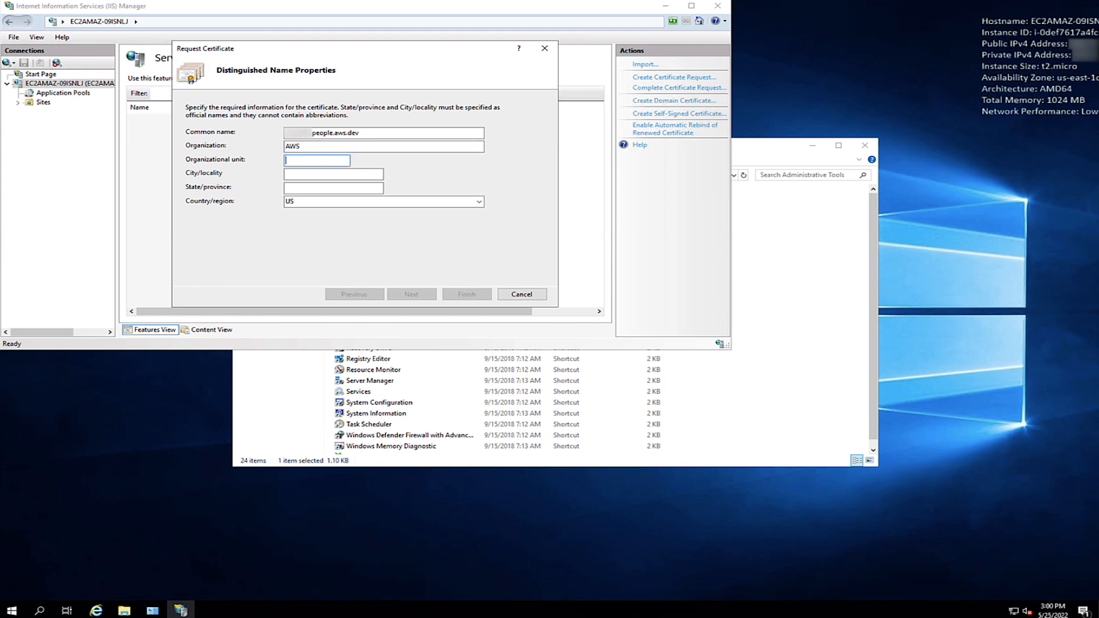
type("IT")
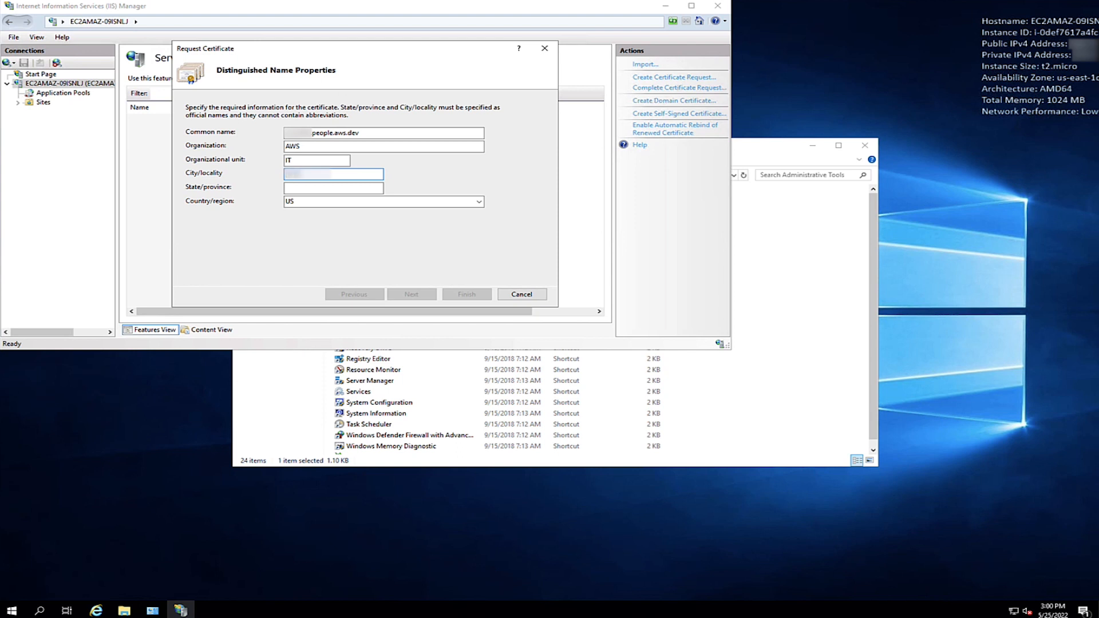
left_click(332, 188)
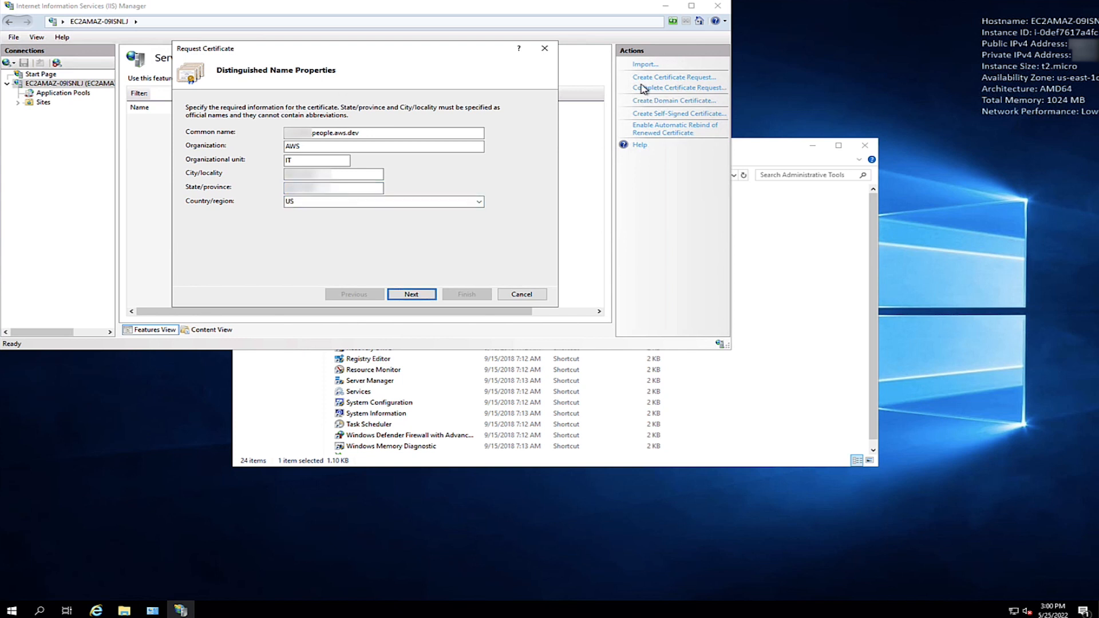
Keep the Microsoft RSA SChannel Cryptographic Provider and set the key bit length to 2048
left_click(412, 294)
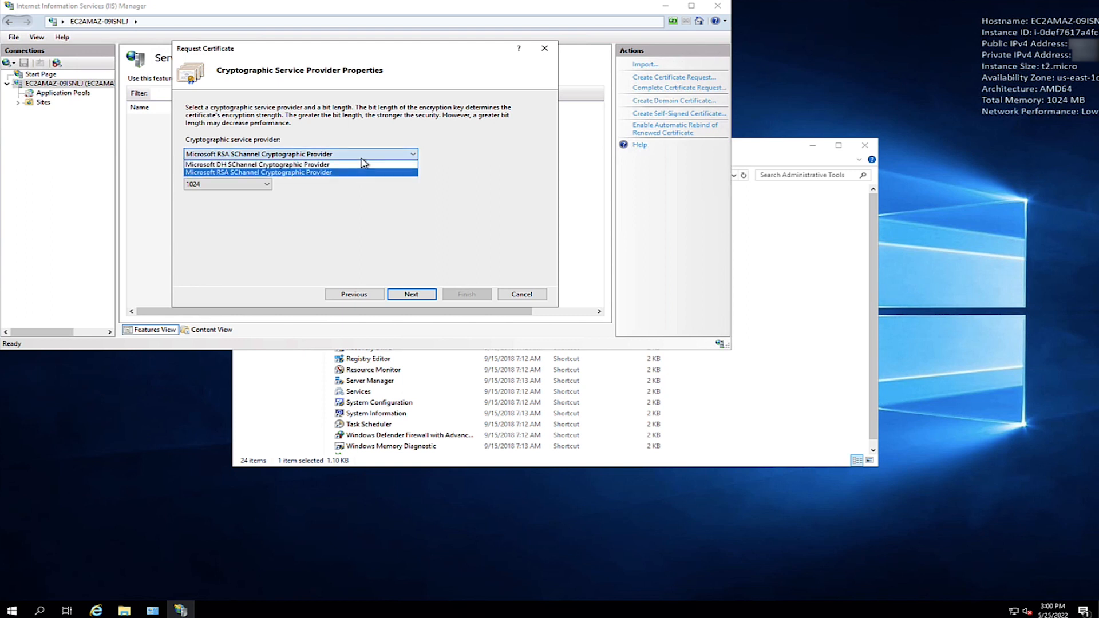
mouse_move(357, 175)
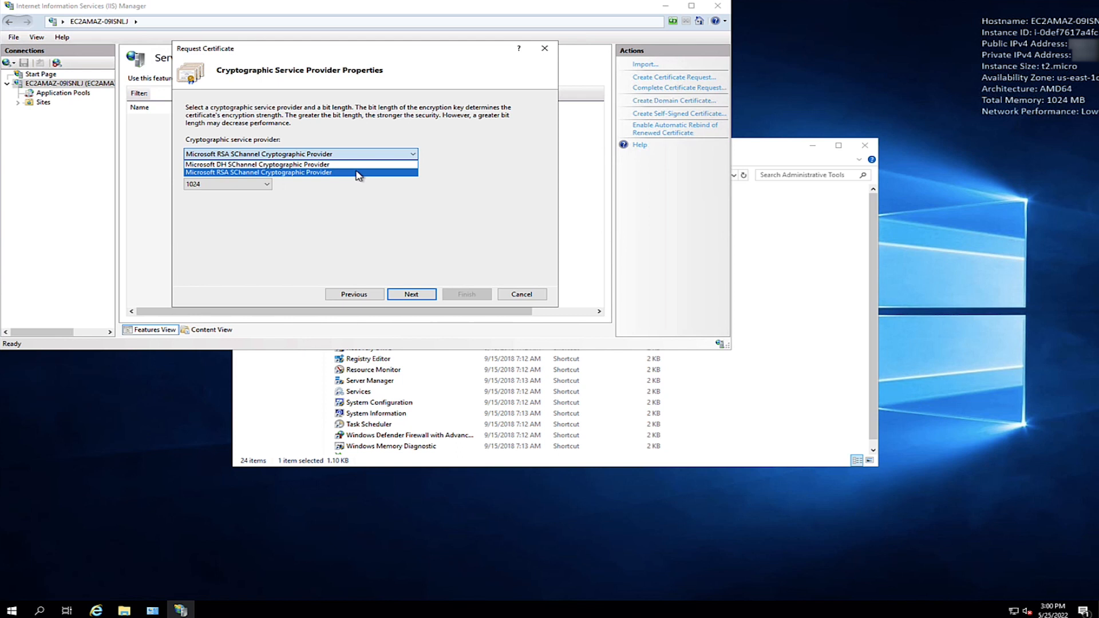
left_click(286, 171)
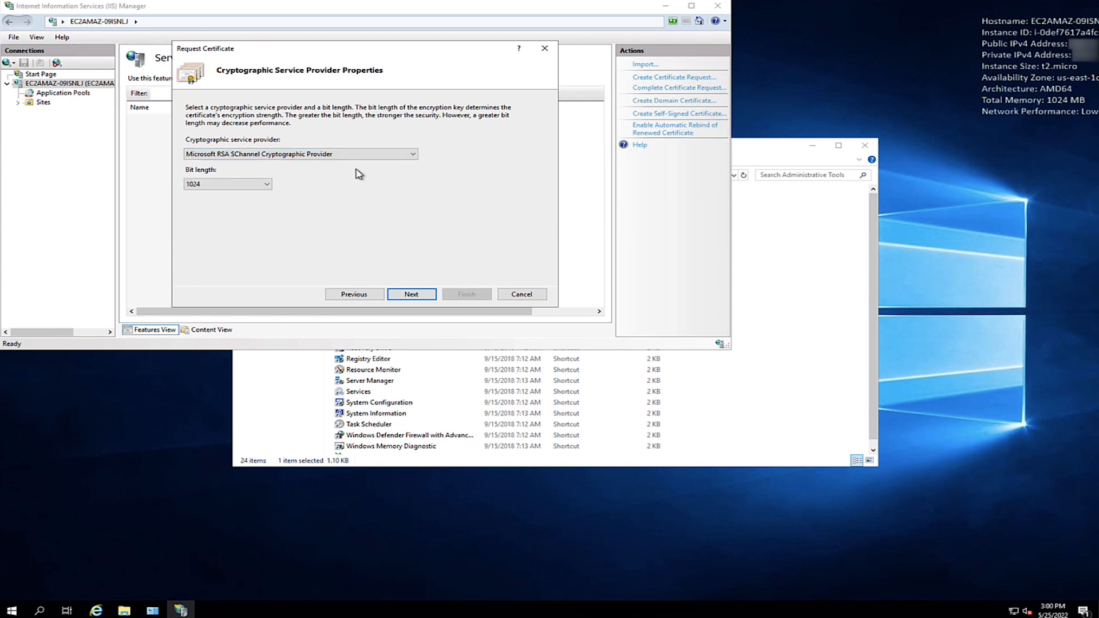
left_click(266, 184)
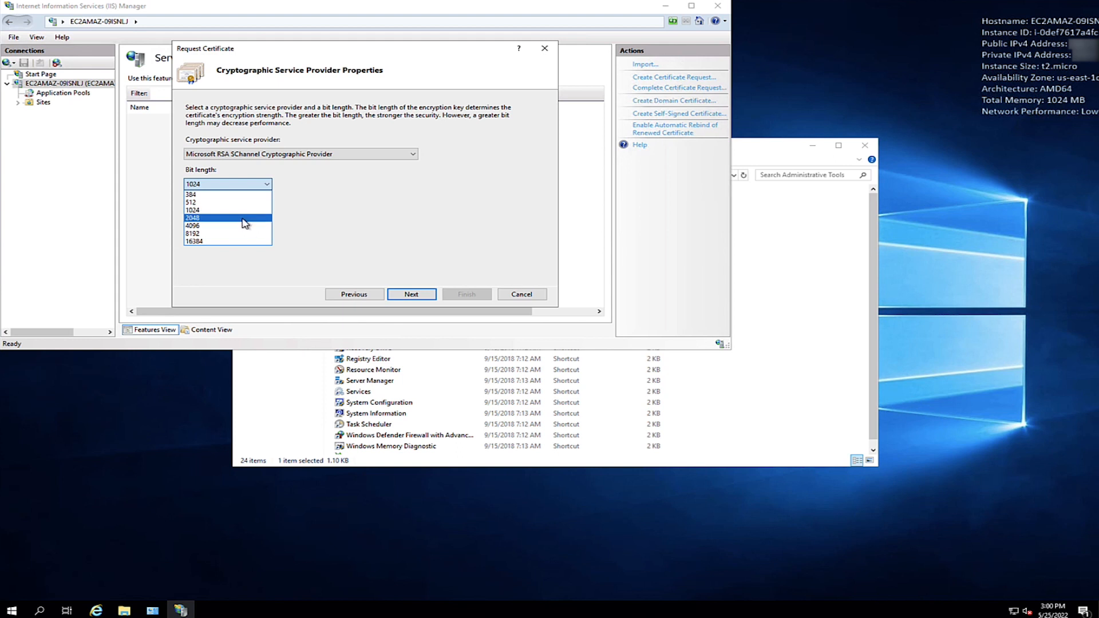
left_click(209, 217)
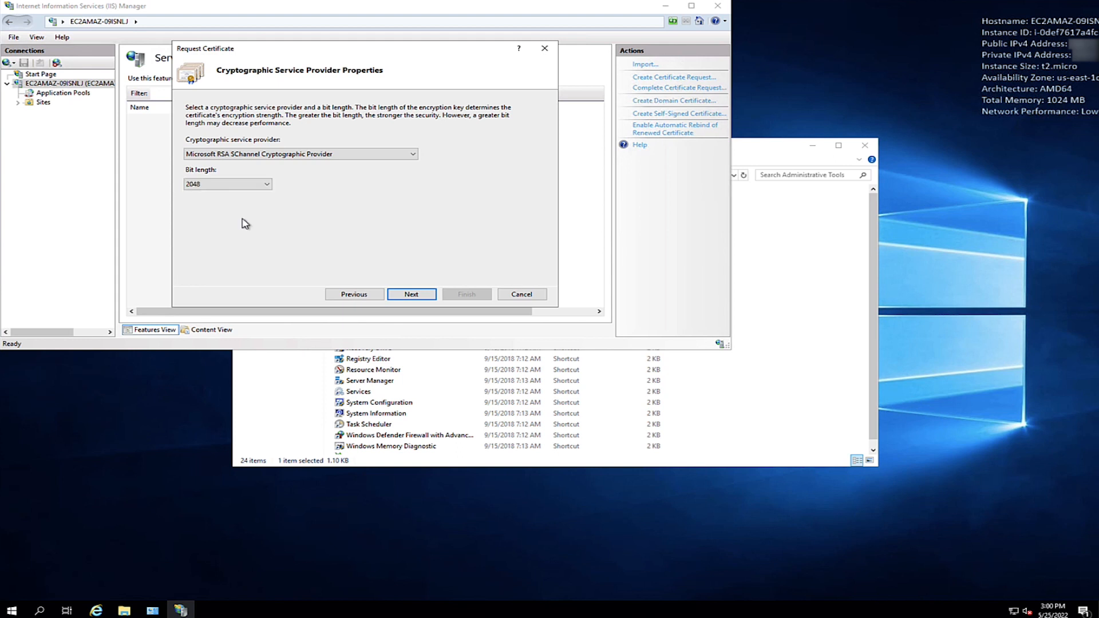
Save the request as C:\CSR-Requests\csr.txt, finish the wizard and close IIS Manager
left_click(412, 295)
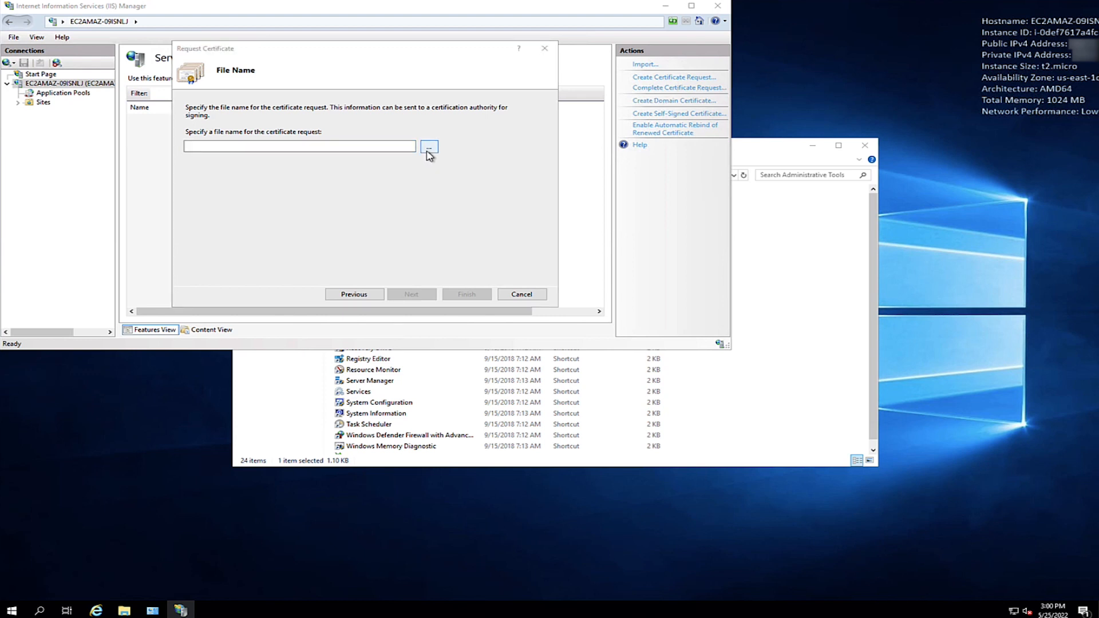
left_click(428, 146)
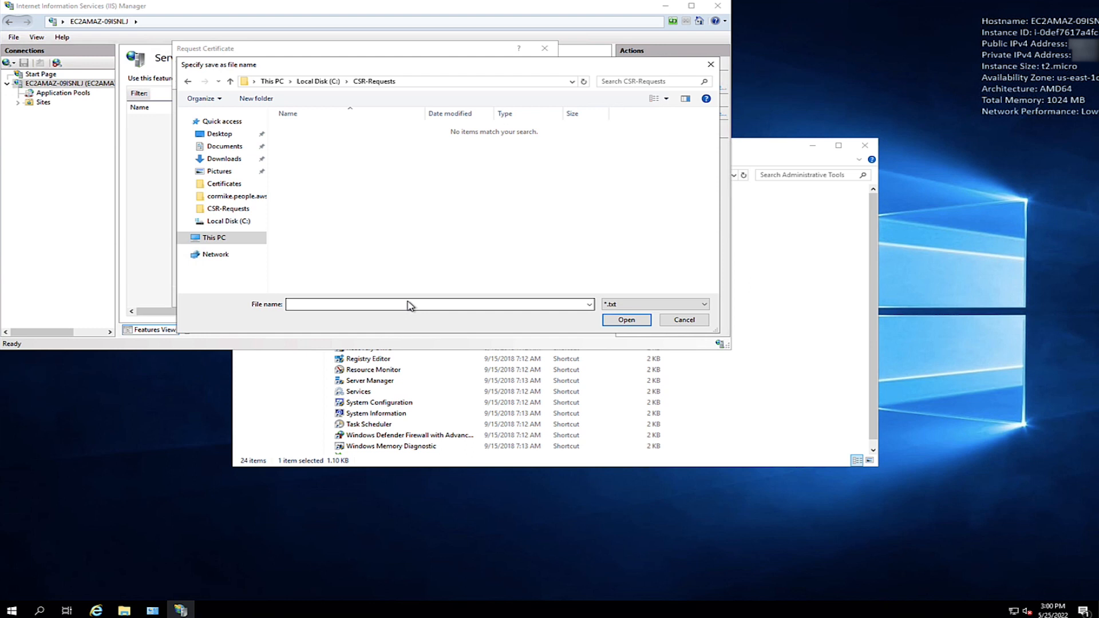
left_click(626, 321)
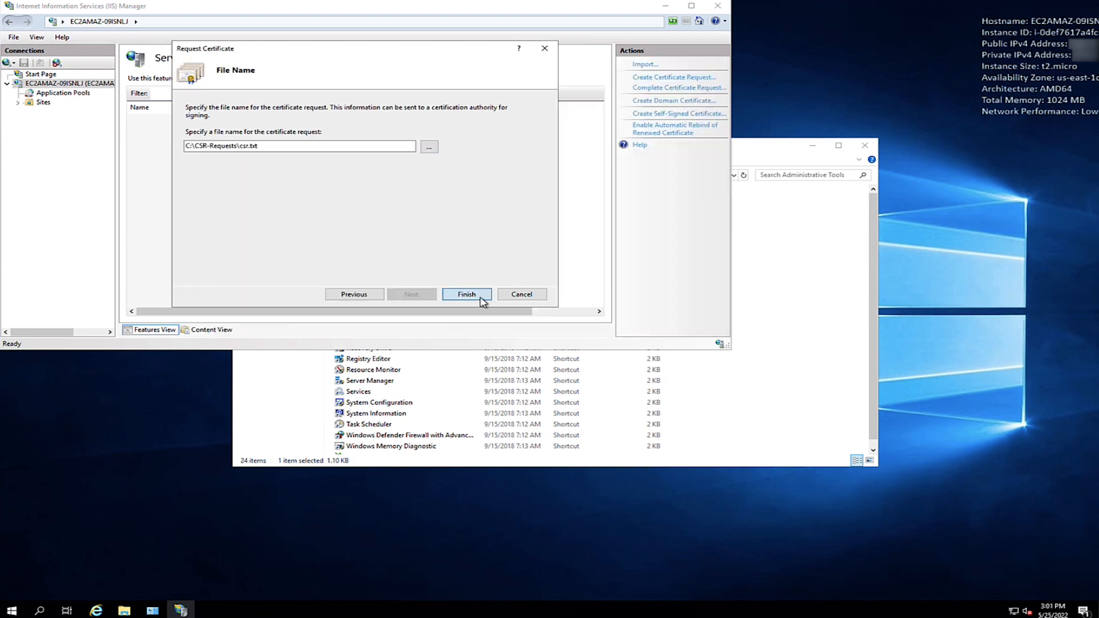
left_click(467, 294)
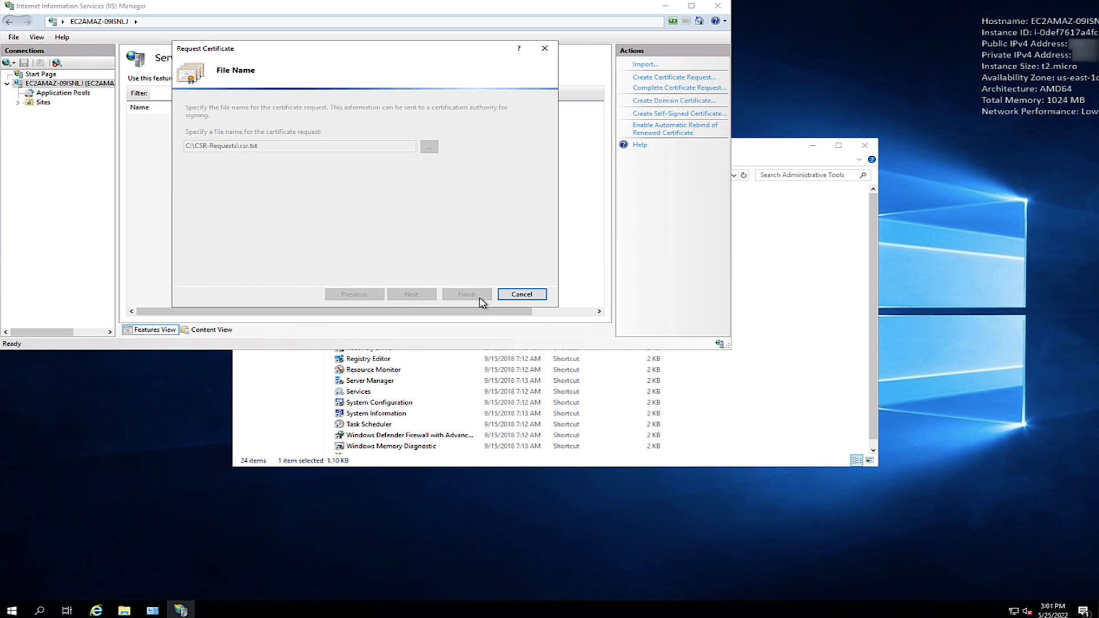
left_click(522, 294)
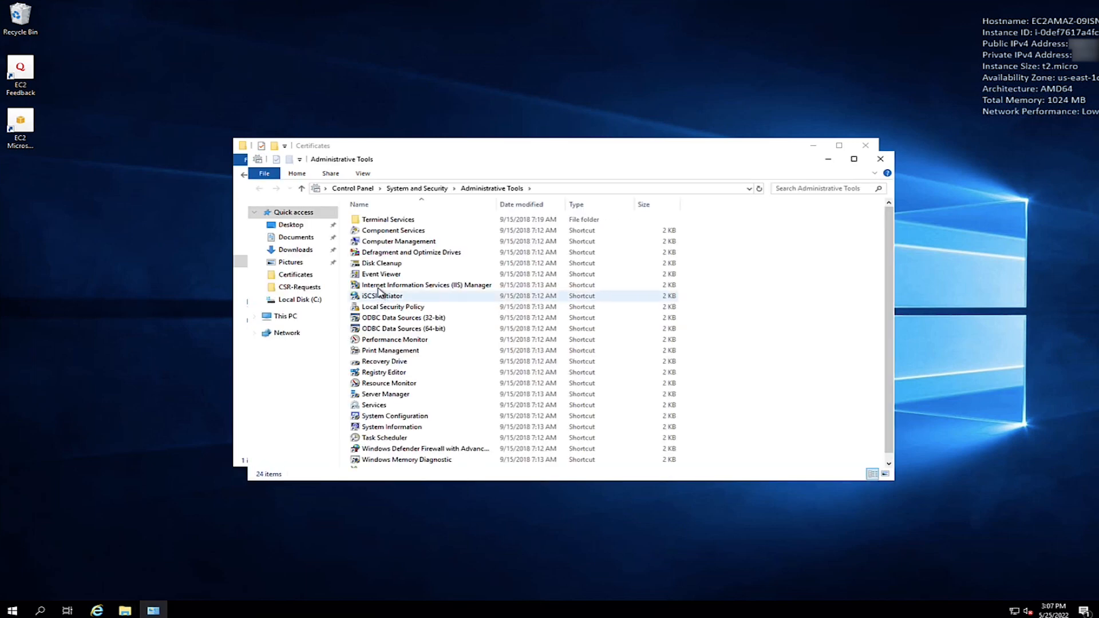
Reopen IIS Manager on the local server and show its Server Certificates page
double_click(425, 285)
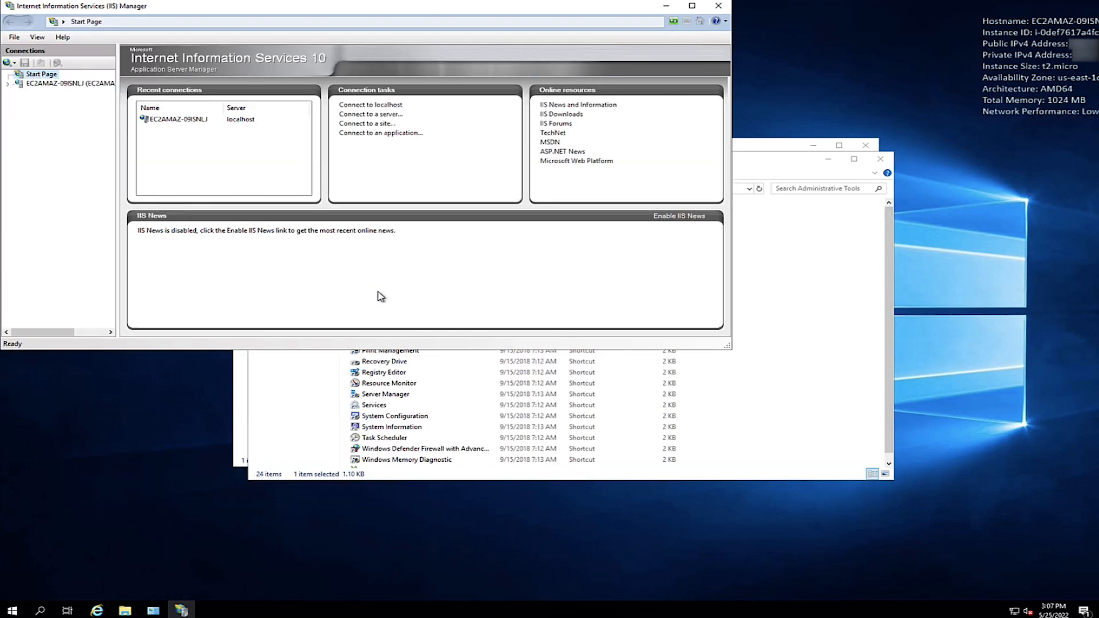
mouse_move(295, 253)
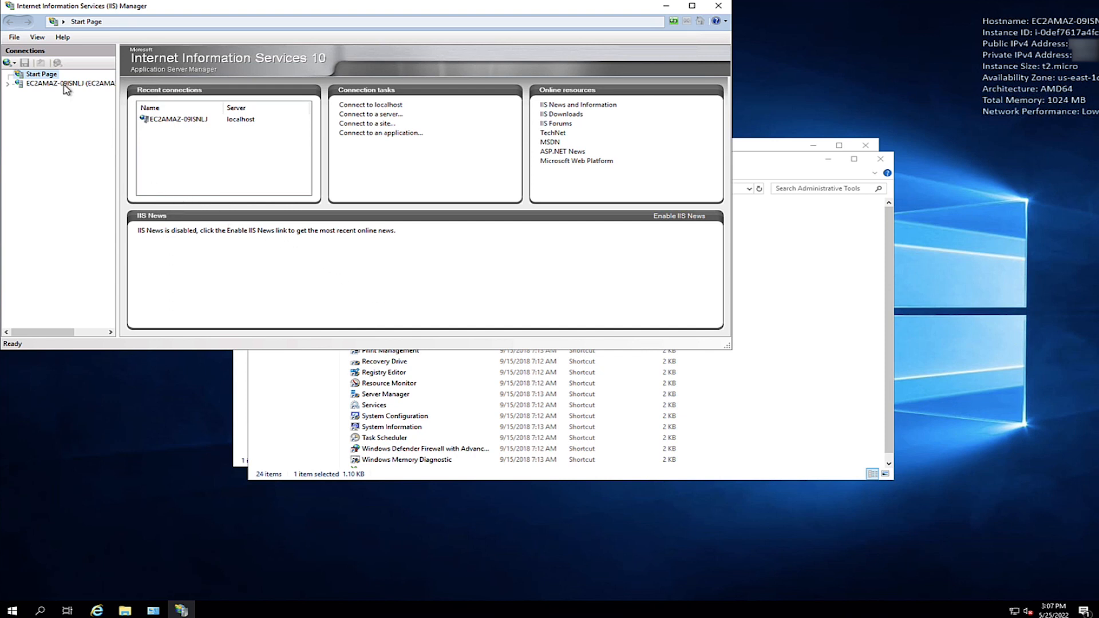
left_click(57, 82)
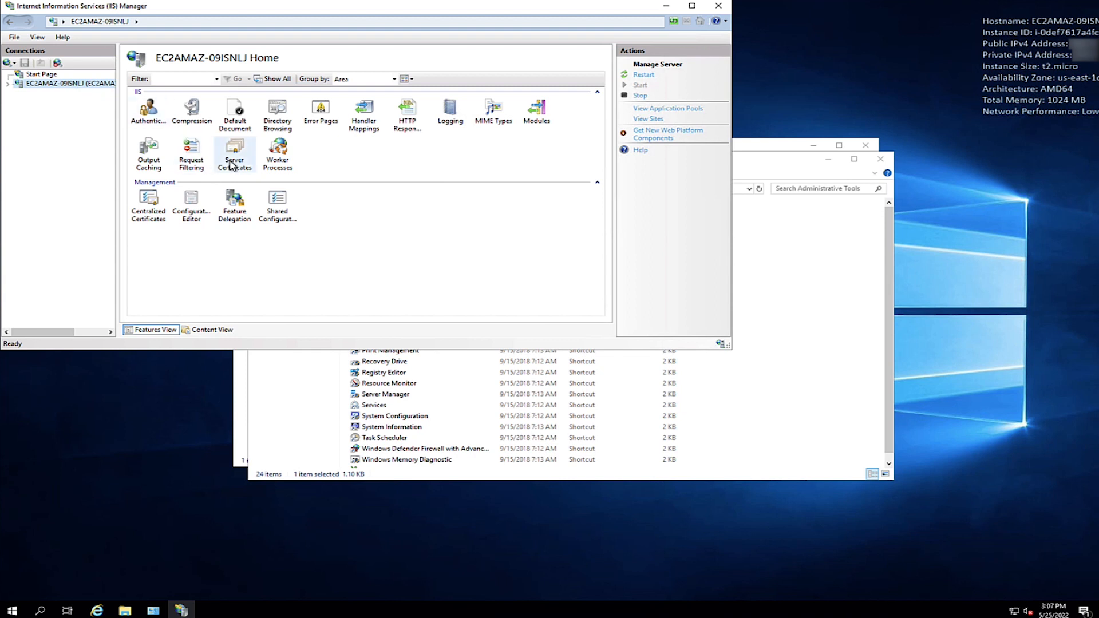
double_click(234, 150)
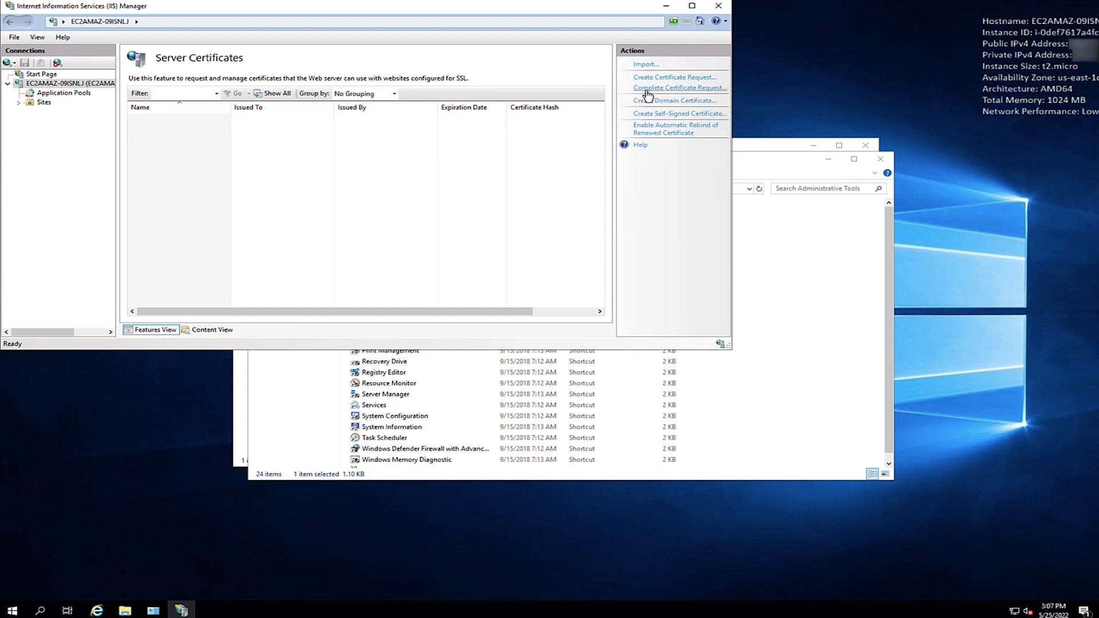
Start completing the request using C:\Certificates\Certificate.cer as the authority's response
left_click(680, 87)
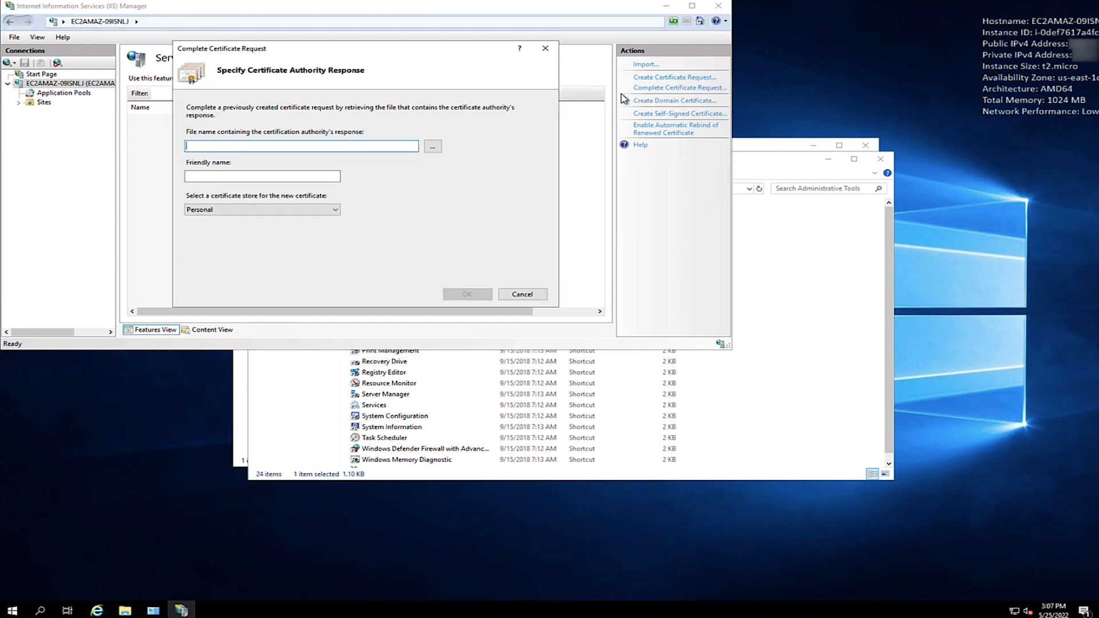
left_click(433, 147)
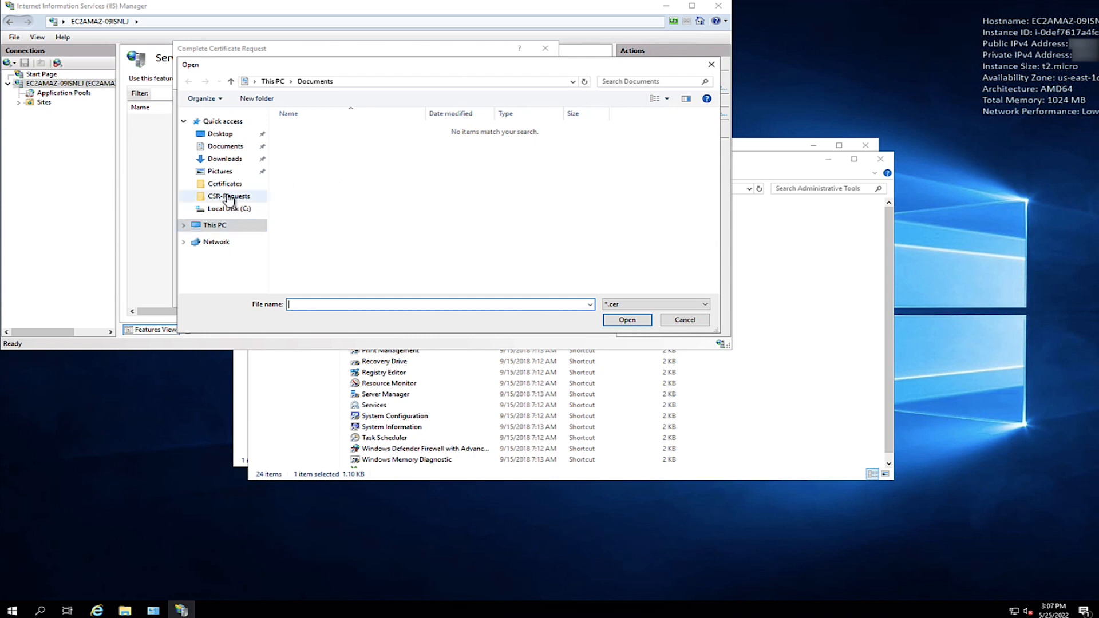
left_click(227, 183)
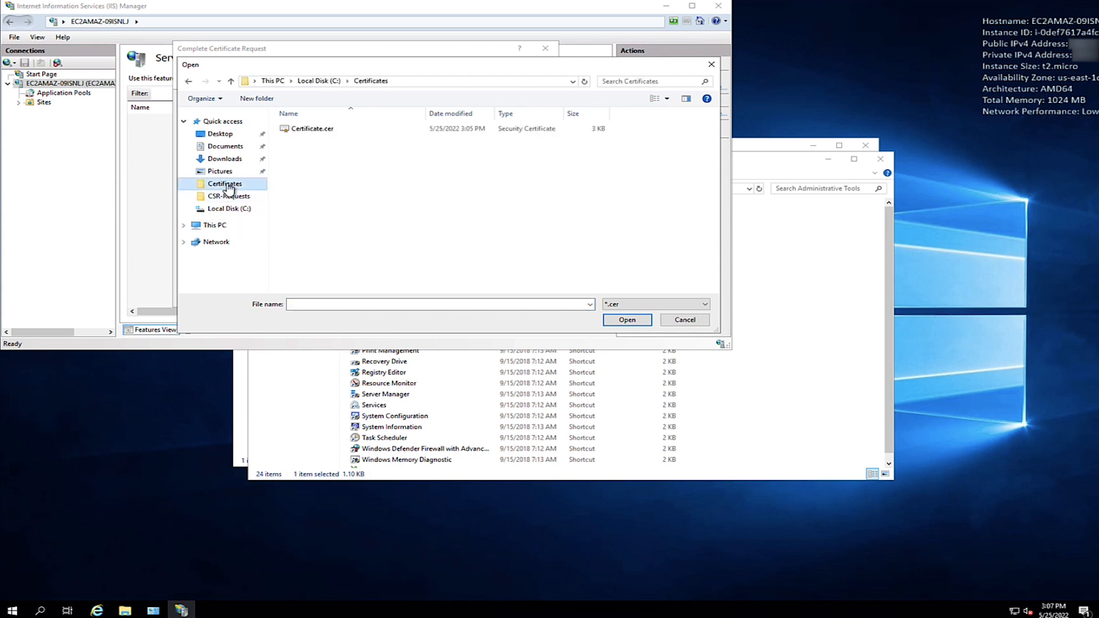
left_click(628, 319)
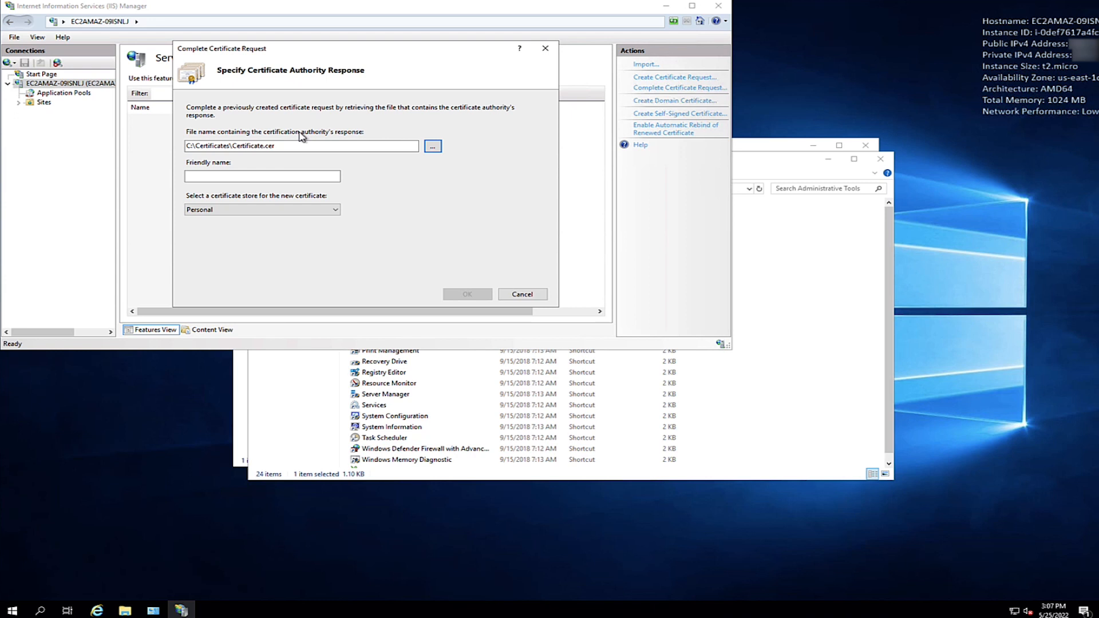
Name it 'certificate', store it in Web Hosting and confirm the installation
type("c")
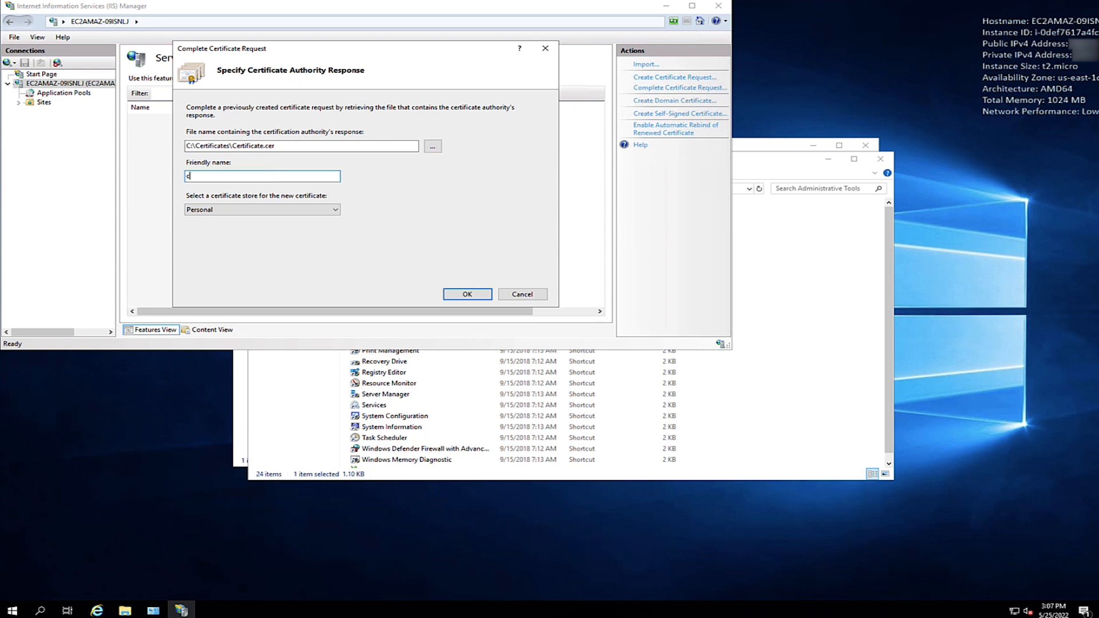
type("ertificate")
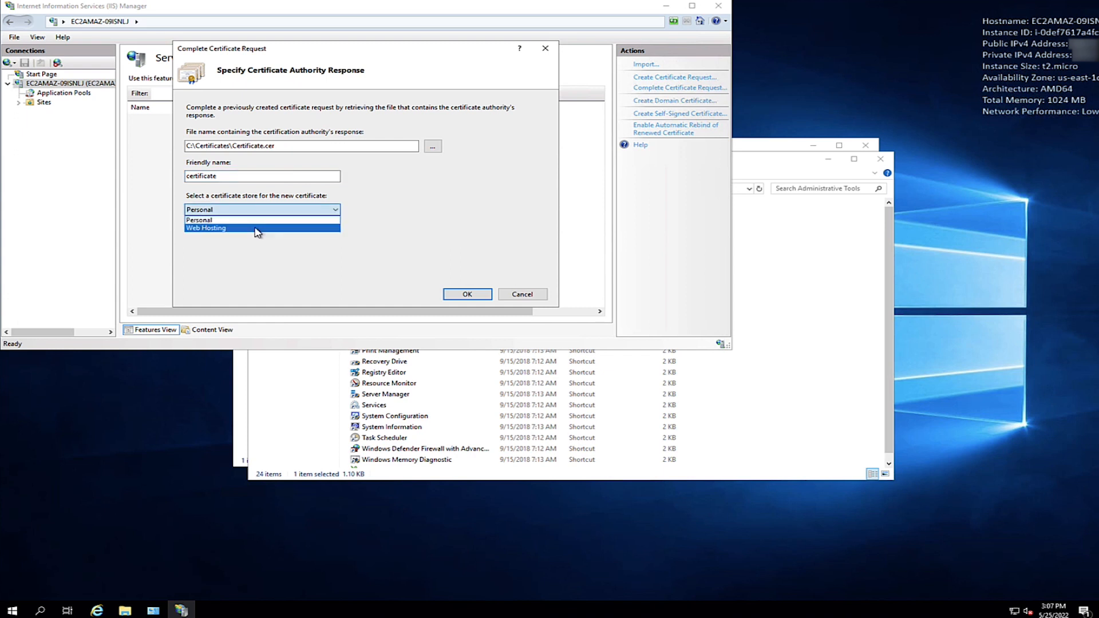
left_click(205, 228)
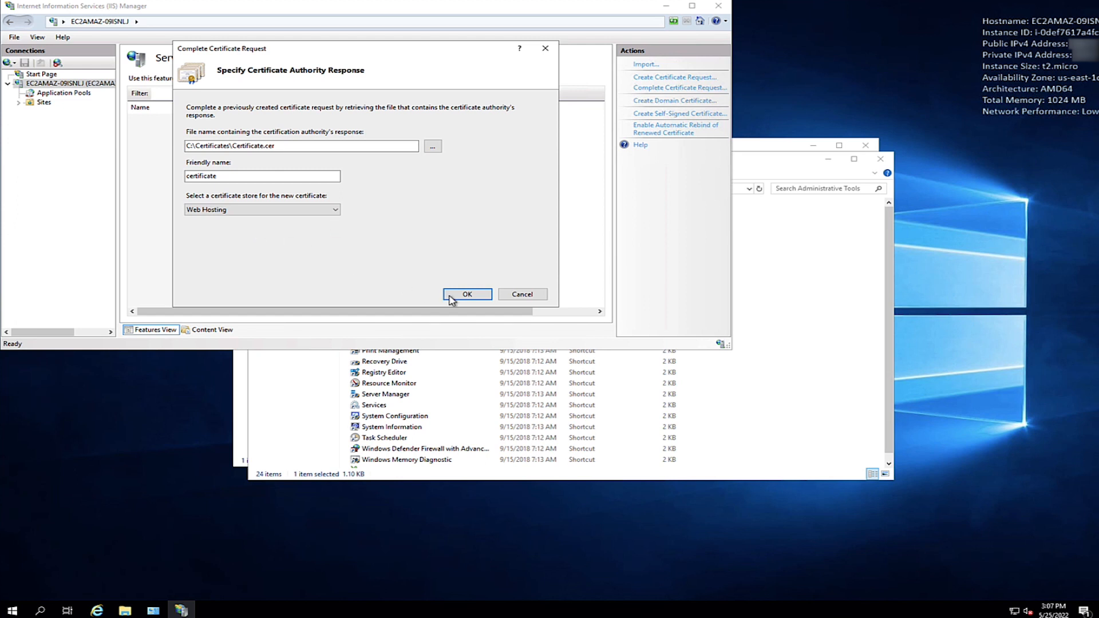
left_click(467, 294)
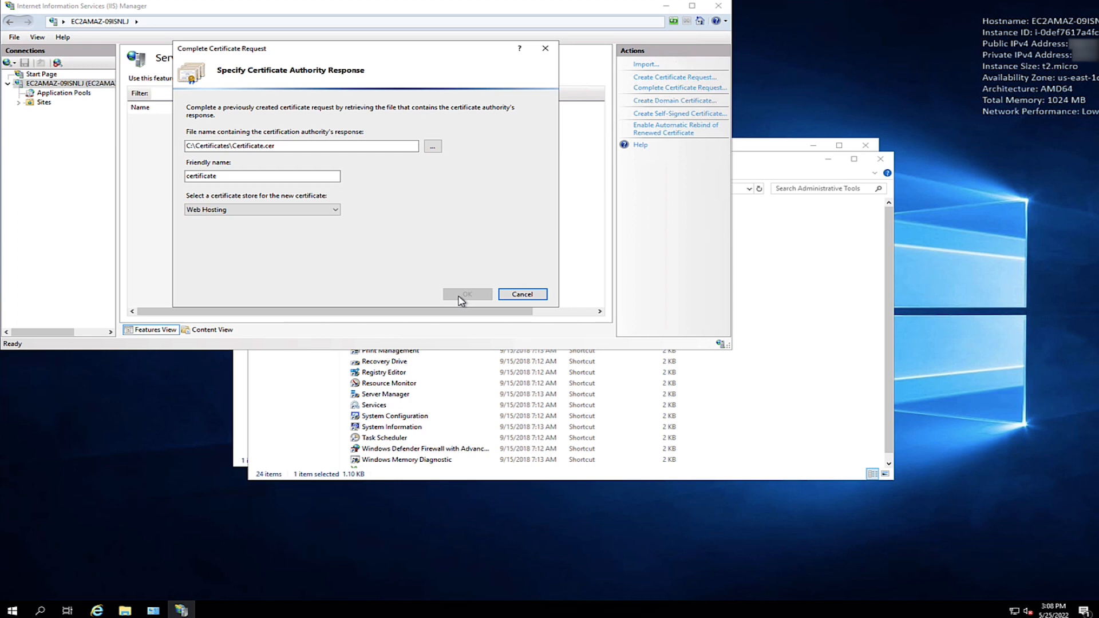
left_click(467, 294)
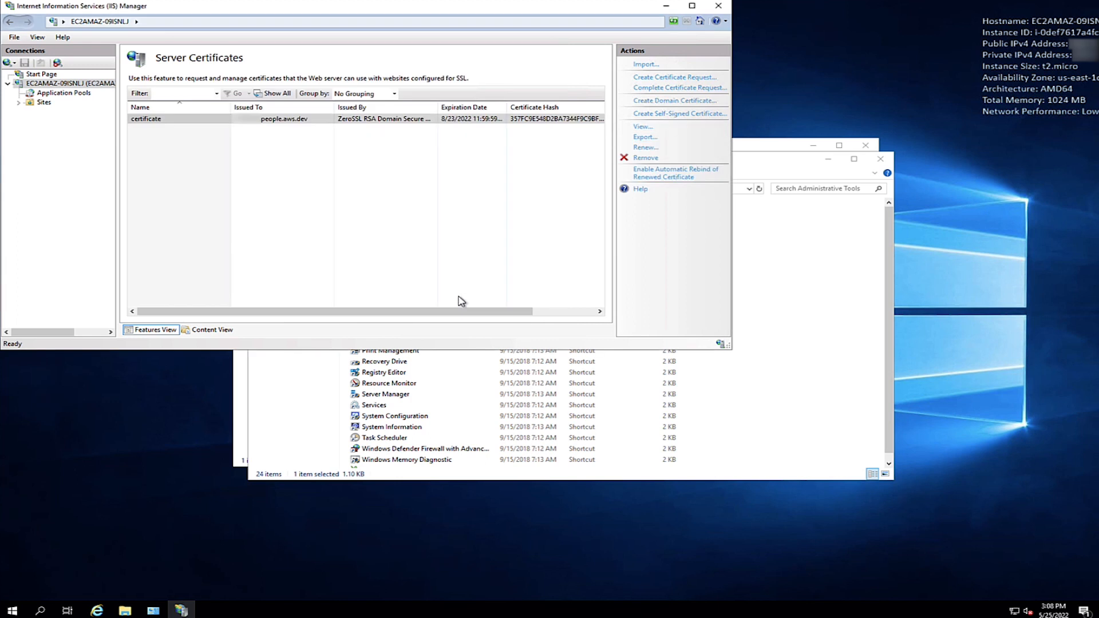
mouse_move(23, 128)
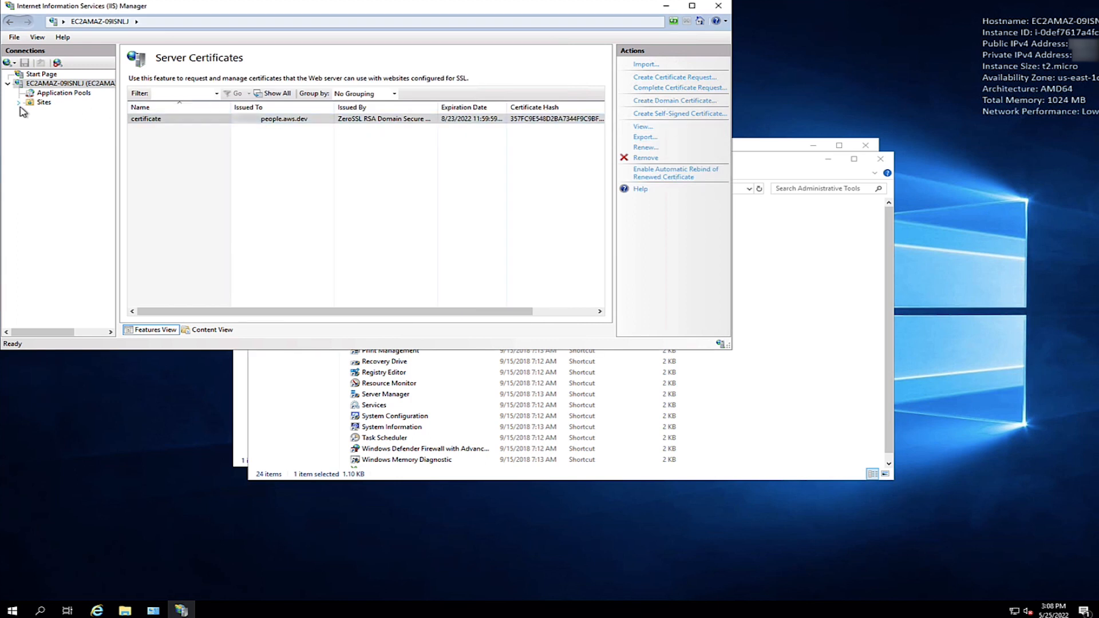
Select Default Web Site under Sites and show its Site Bindings list
left_click(19, 103)
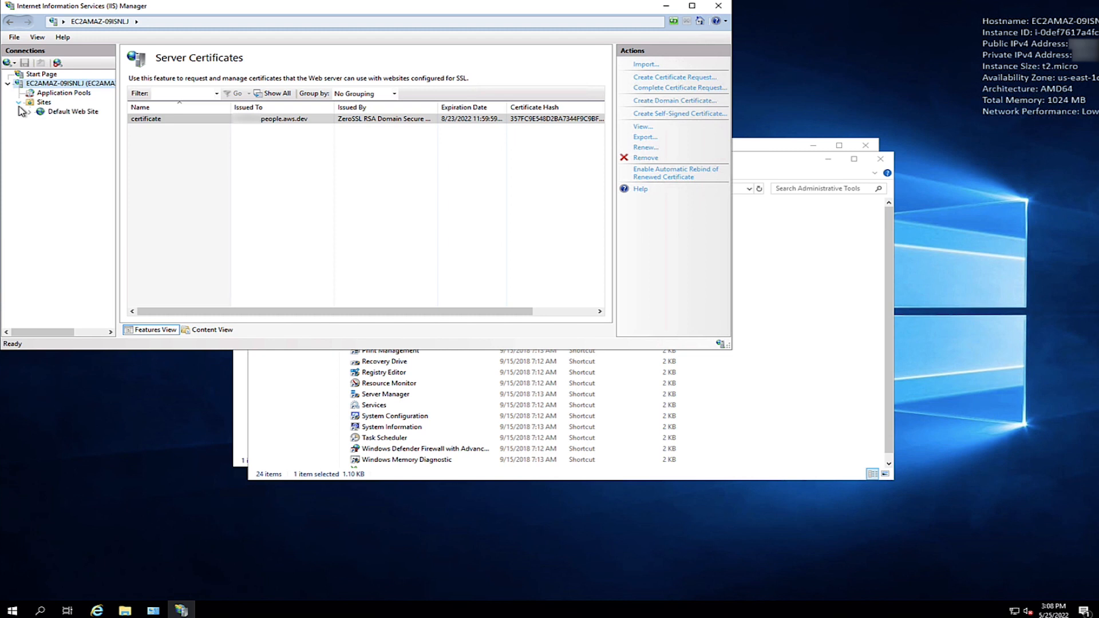
left_click(68, 112)
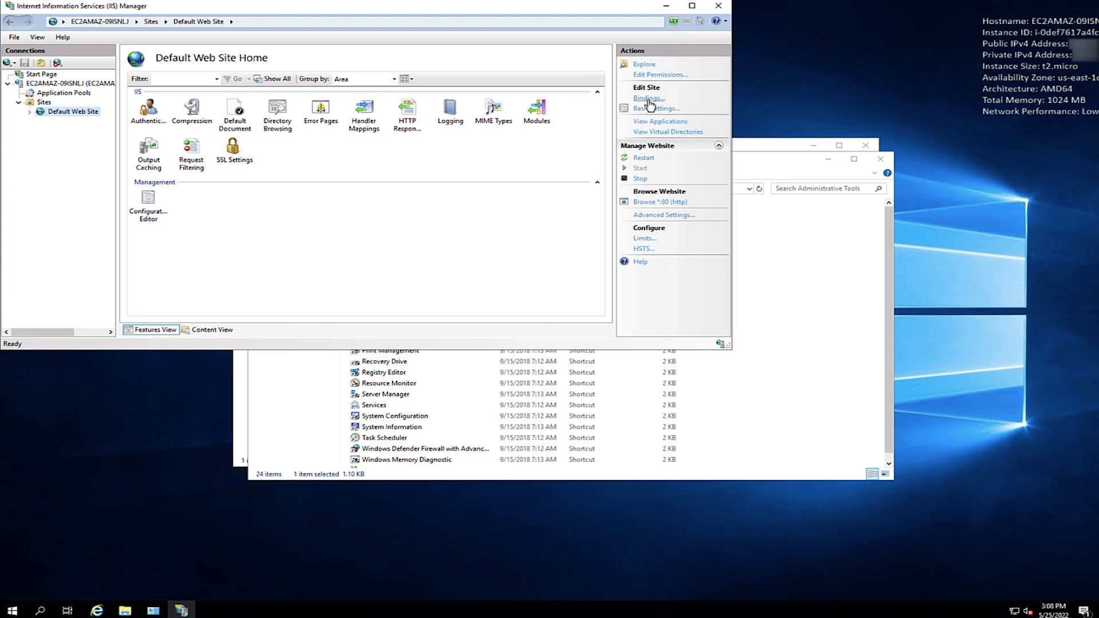
left_click(648, 97)
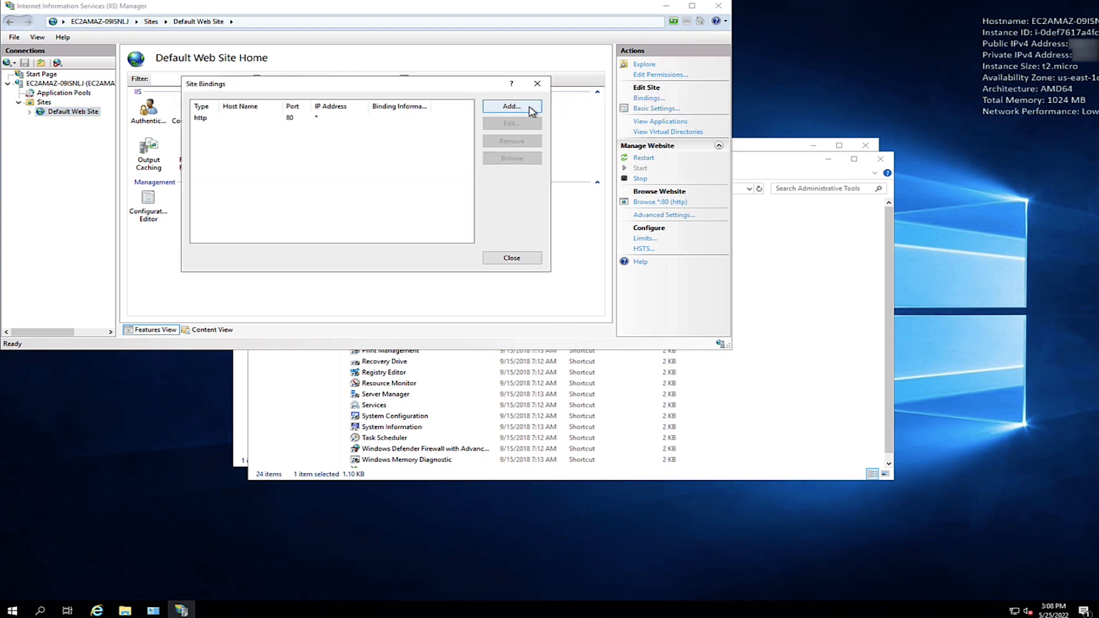
Add an https binding on port 443 using the 'certificate' SSL certificate
left_click(511, 105)
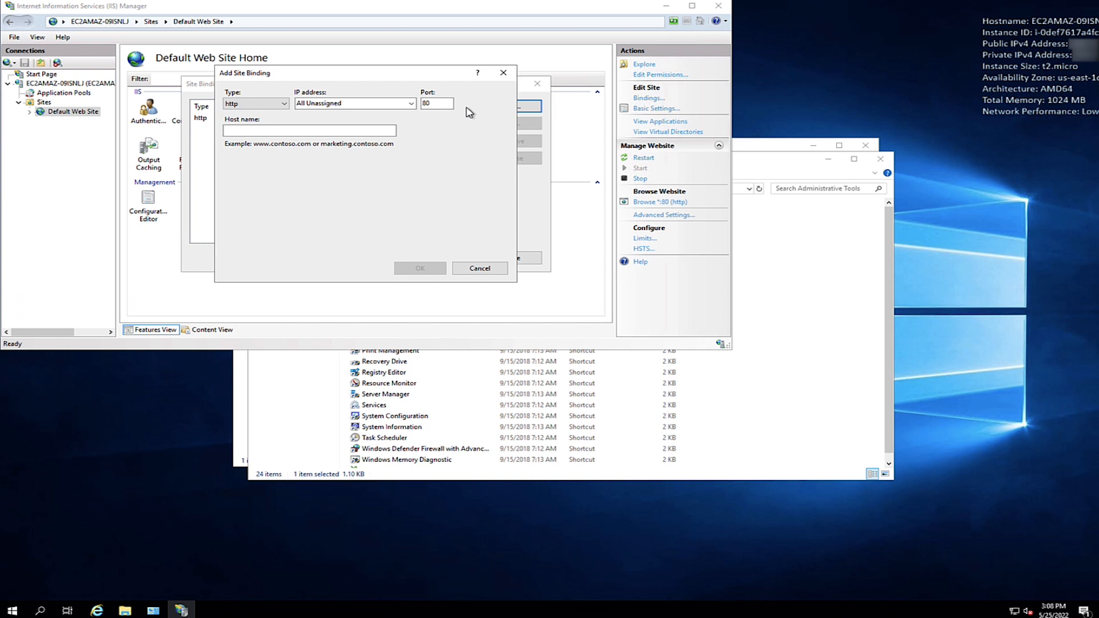
left_click(282, 103)
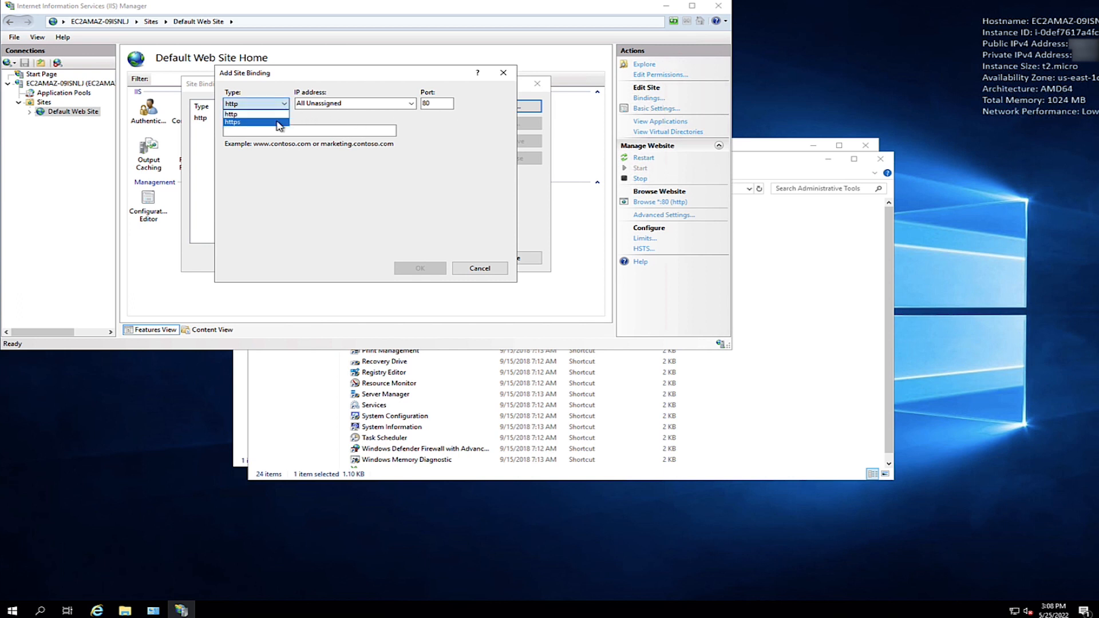
left_click(231, 122)
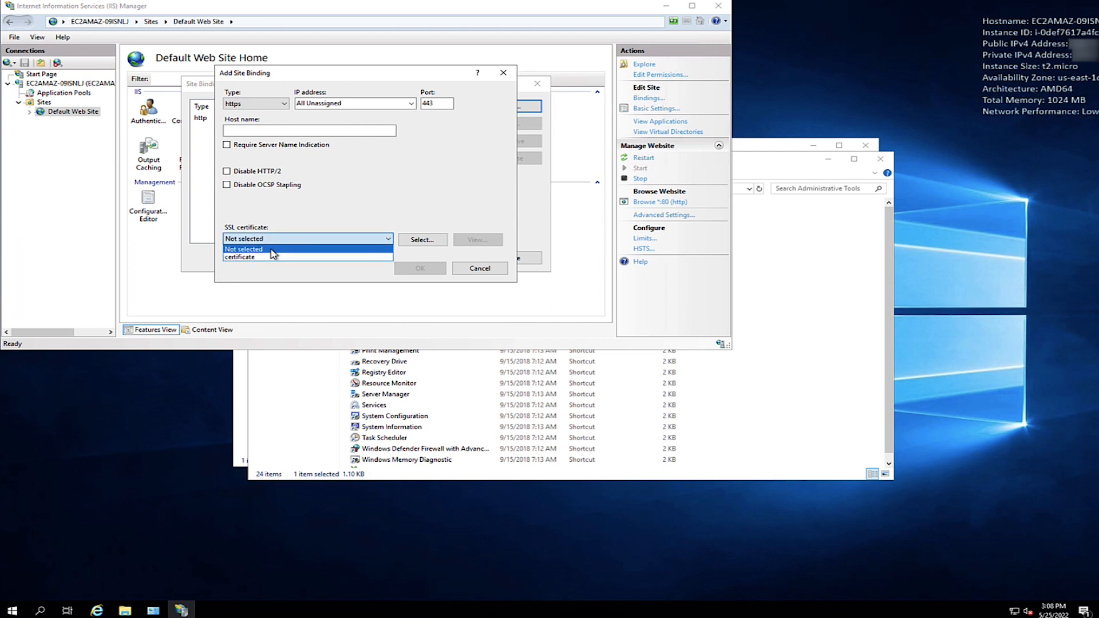
left_click(263, 256)
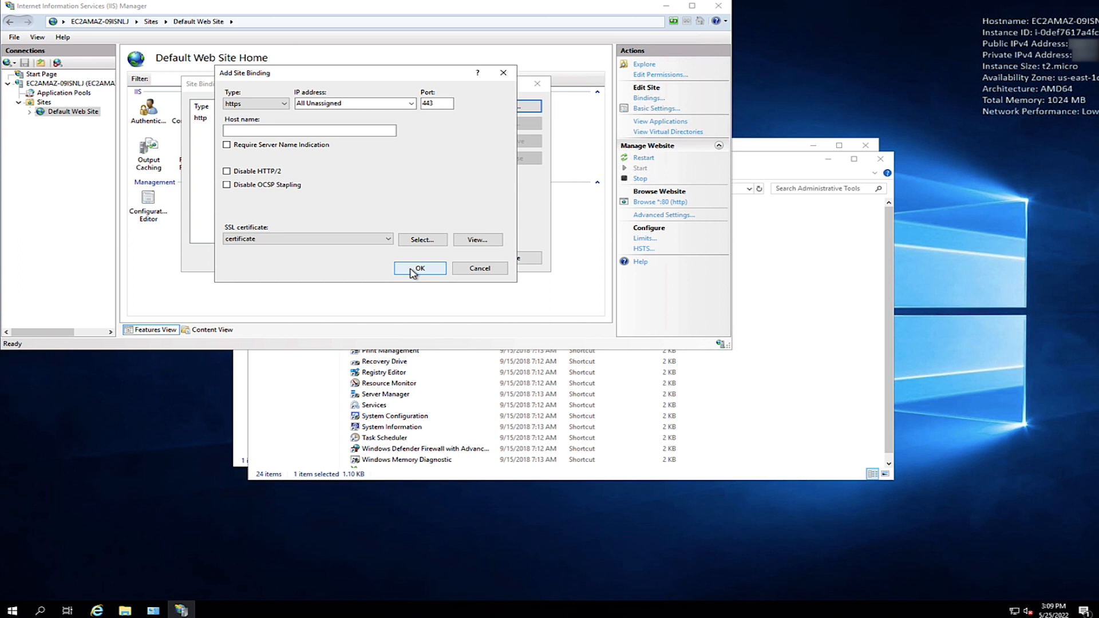
left_click(419, 268)
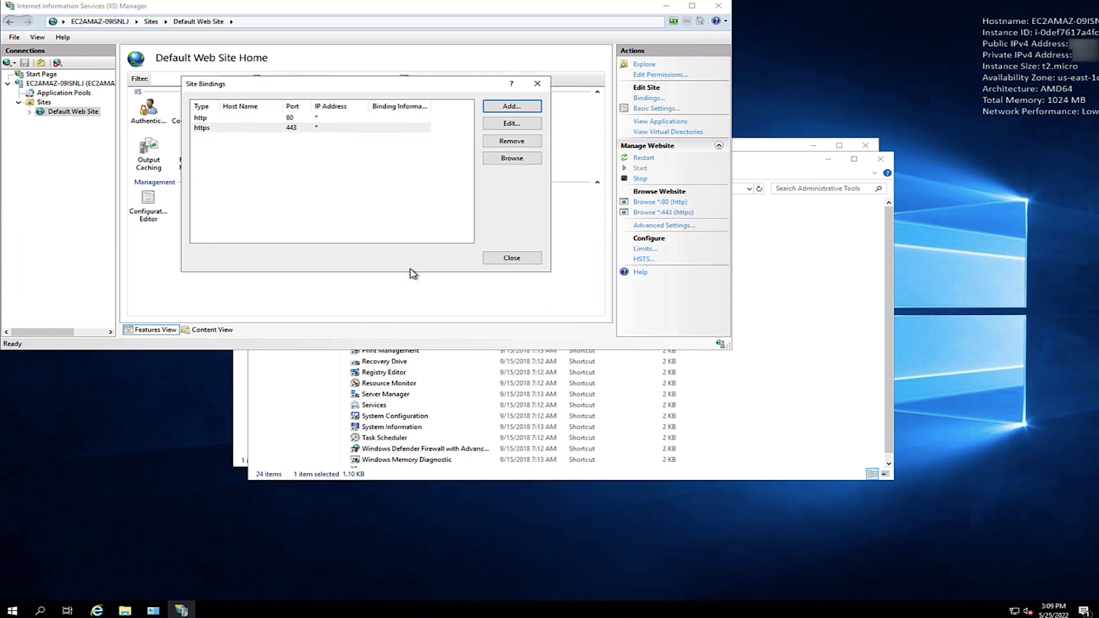